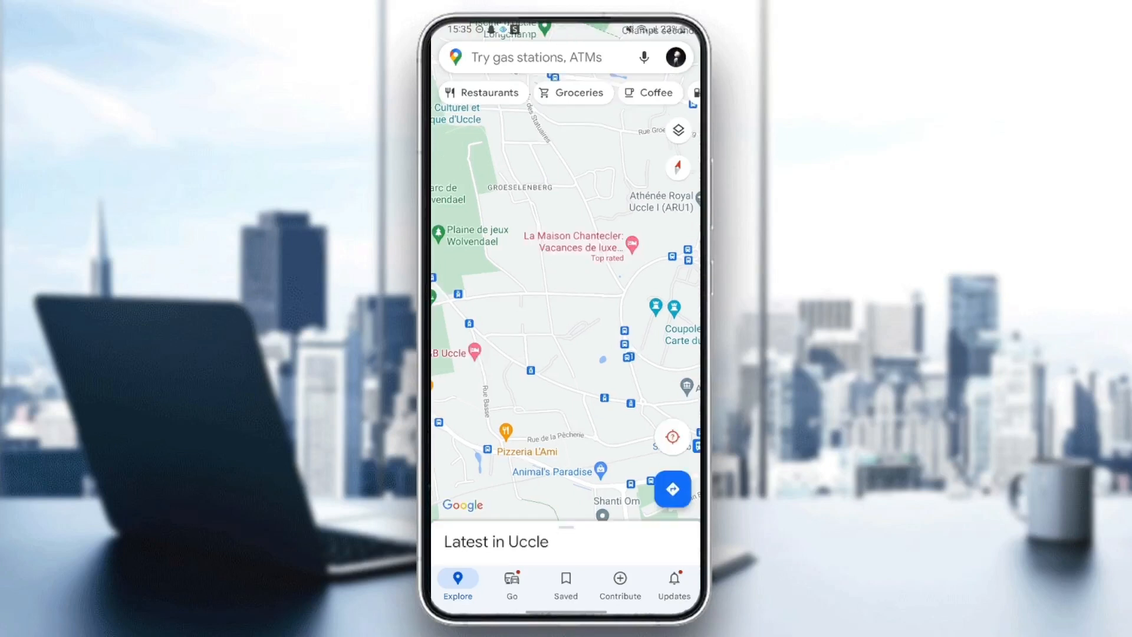
Leave Google Maps for the home screen and bring up the app drawer.
{"action": "key", "text": "Home"}
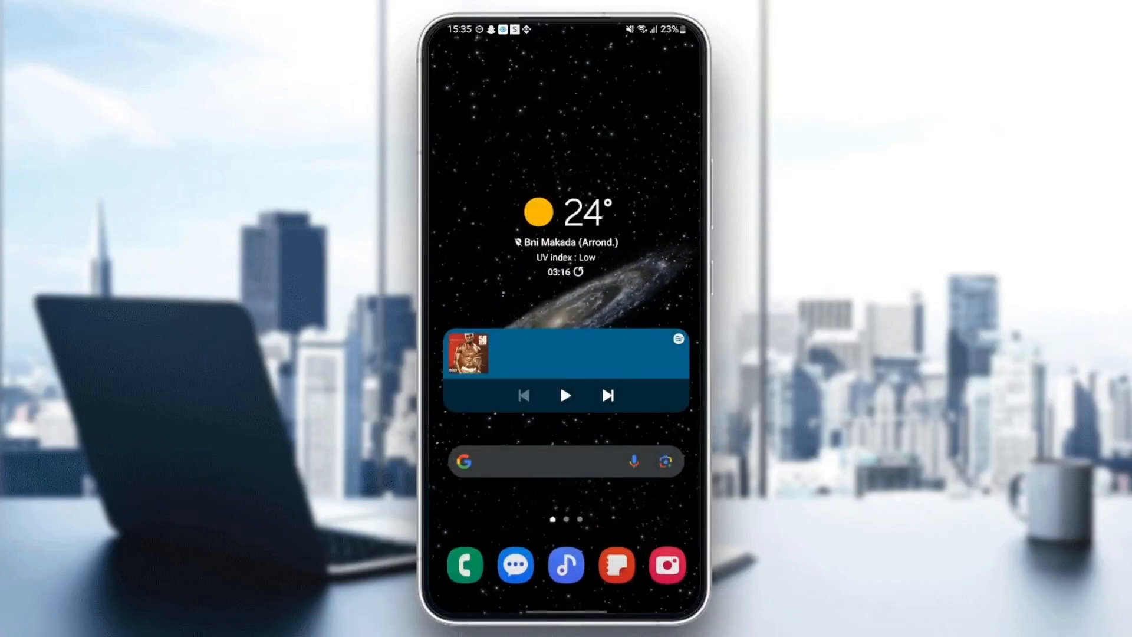
{"action": "scroll", "scroll_direction": "up", "scroll_amount": 3}
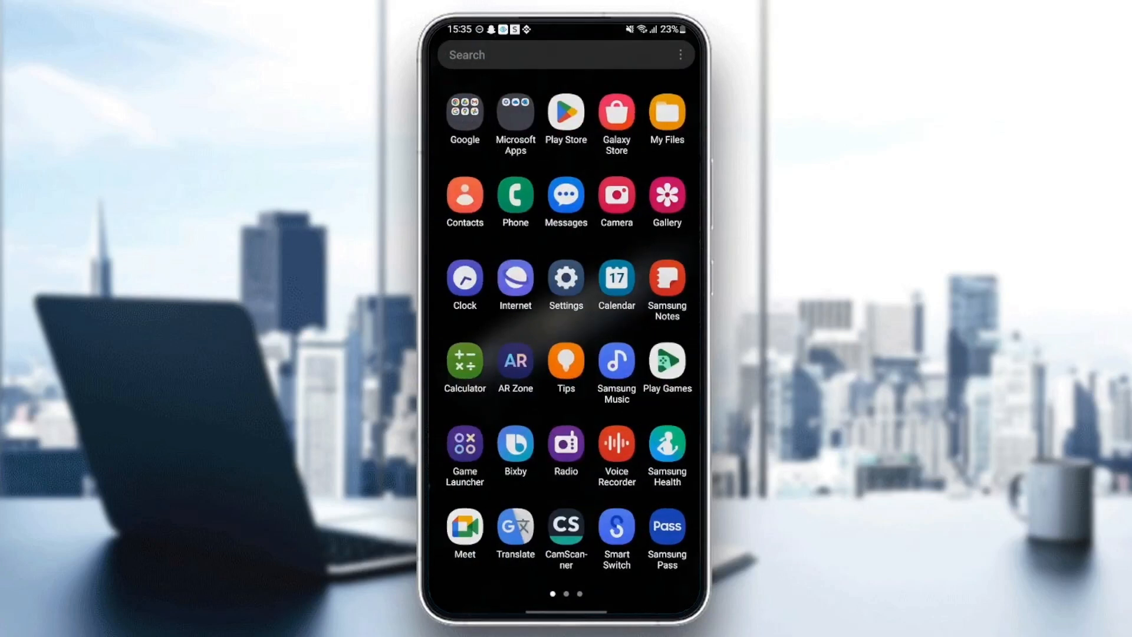
Launch Settings from the app drawer and move down toward the Apps entry.
{"action": "left_click", "coordinate": [565, 282]}
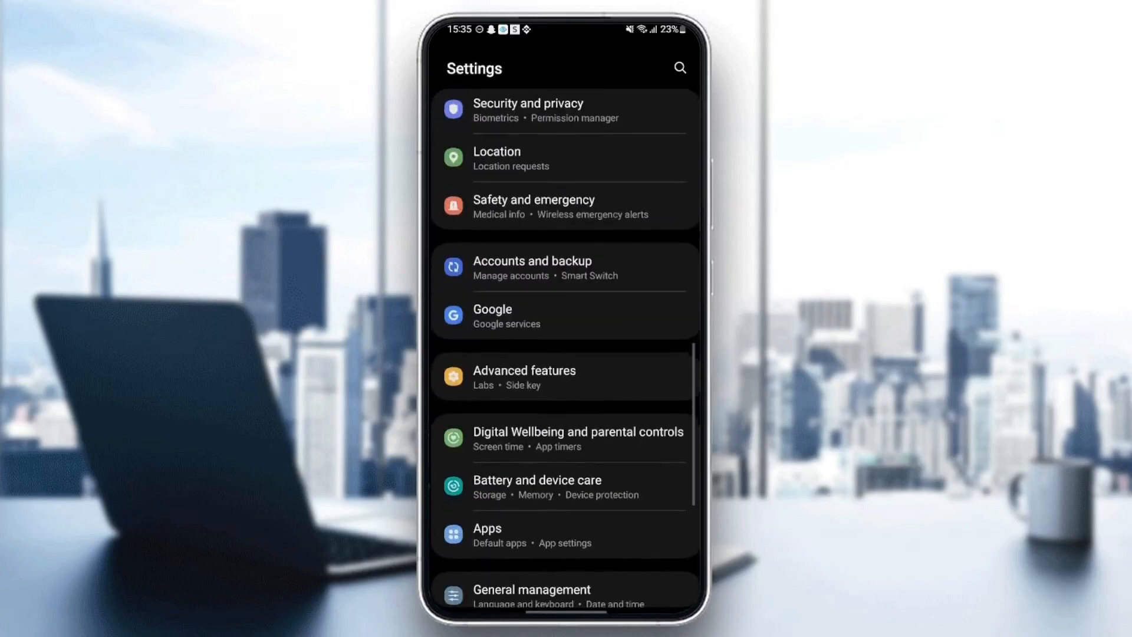
{"action": "scroll", "scroll_direction": "down", "scroll_amount": 3}
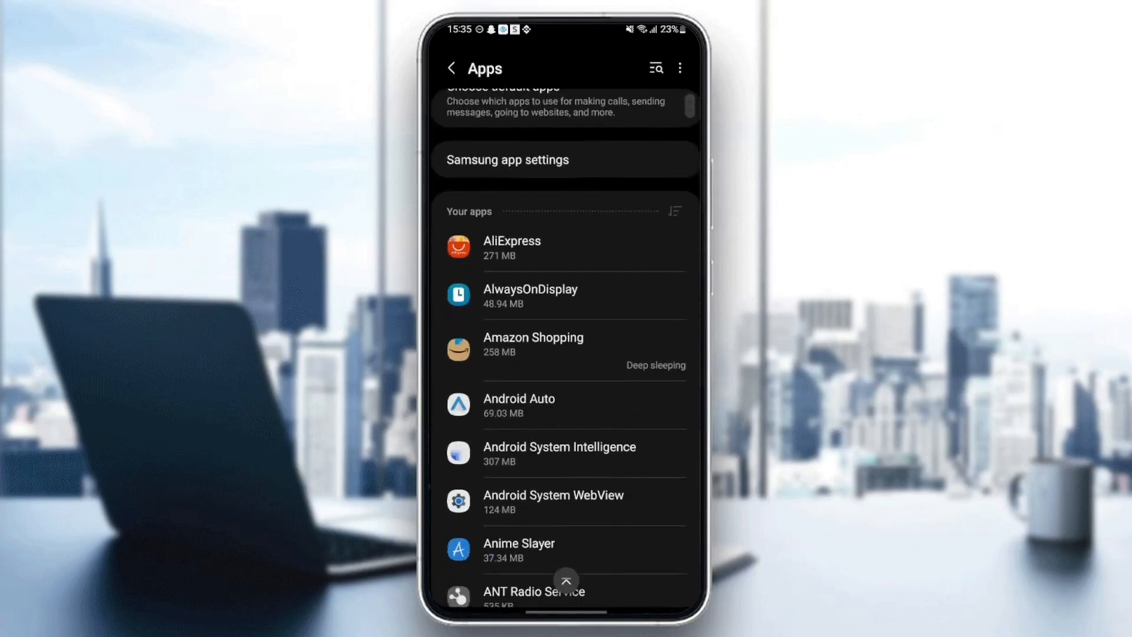
Move through the Apps list to reach Maps and its App notifications page.
{"action": "scroll", "scroll_direction": "down", "scroll_amount": 3}
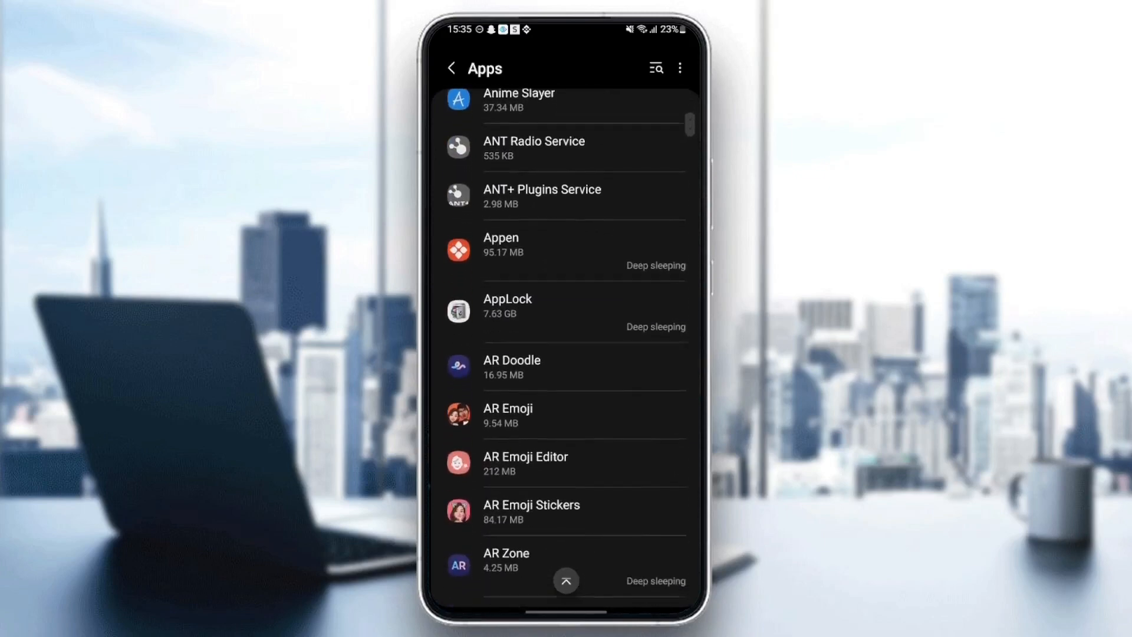
{"action": "scroll", "scroll_direction": "down", "scroll_amount": 3}
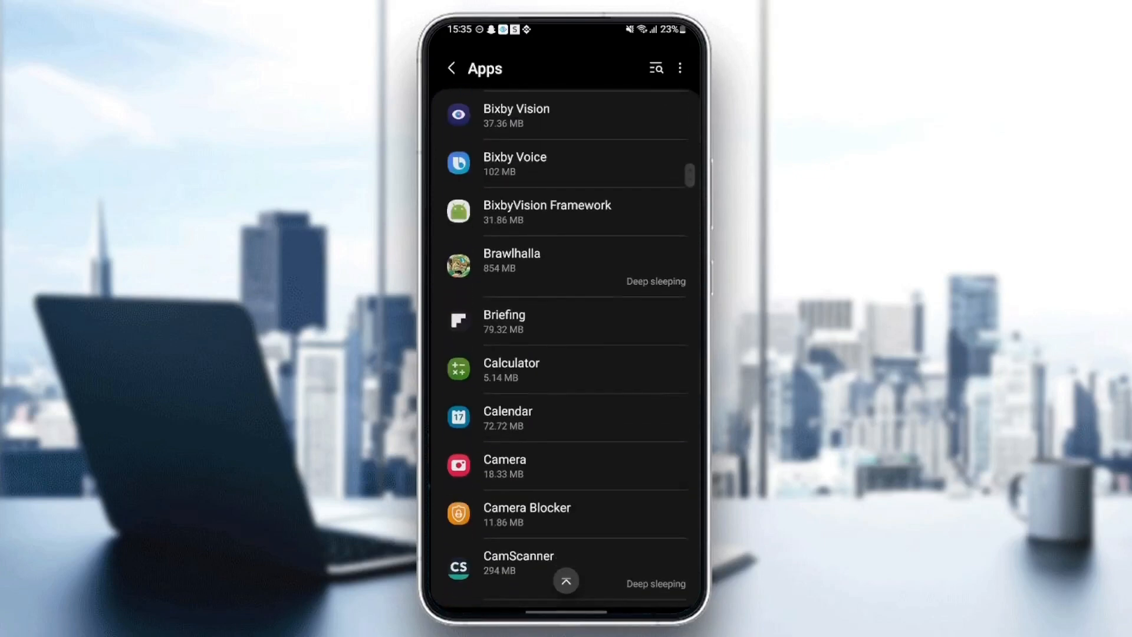
{"action": "scroll", "scroll_direction": "down", "scroll_amount": 3}
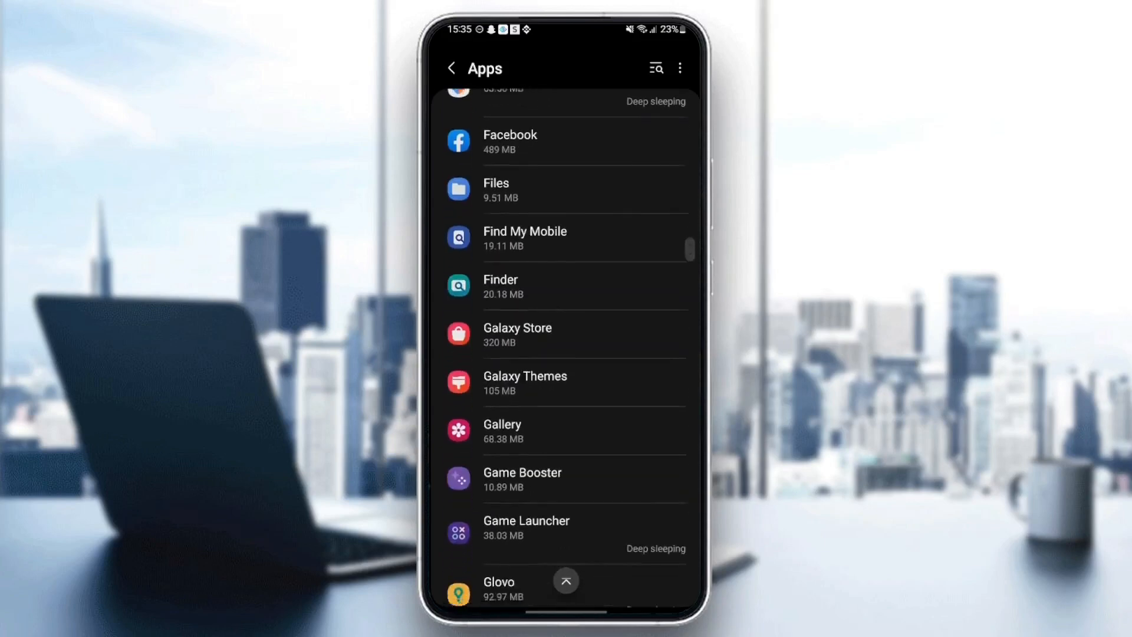
{"action": "scroll", "scroll_direction": "down", "scroll_amount": 3}
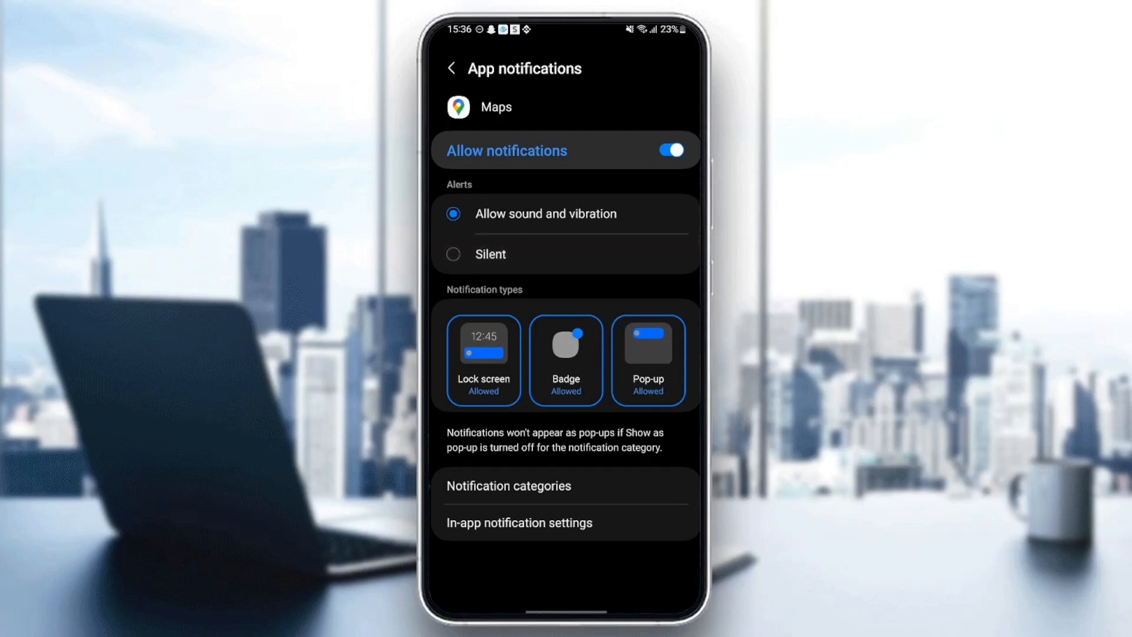
Review Maps' permissions (location allowed all the time) and return to its App info page.
{"action": "left_click", "coordinate": [450, 69]}
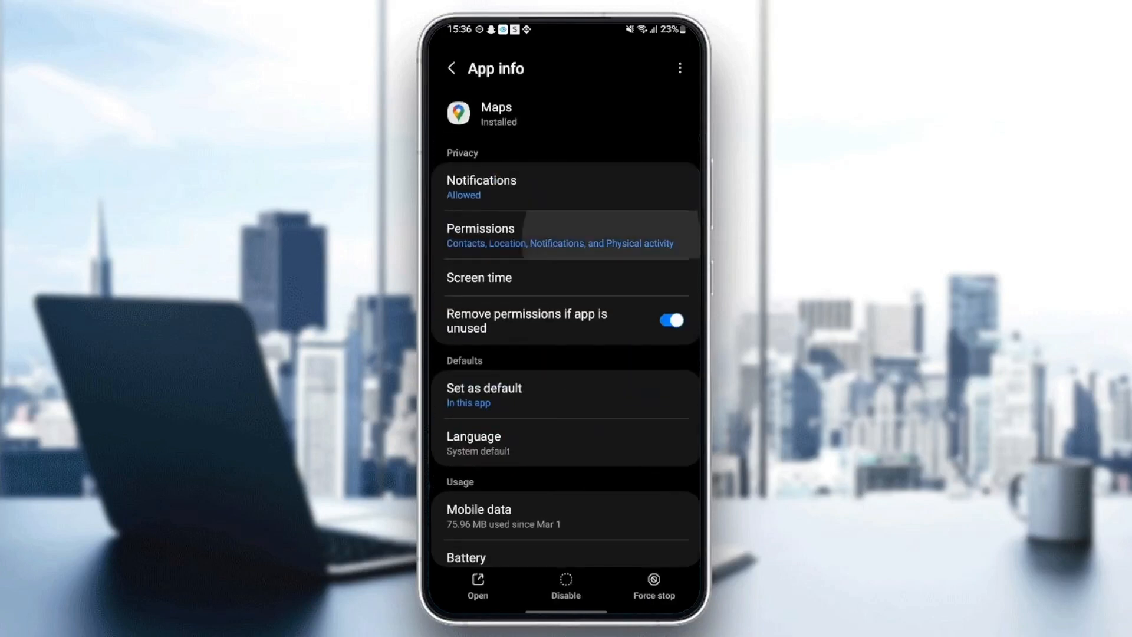
{"action": "left_click", "coordinate": [561, 236]}
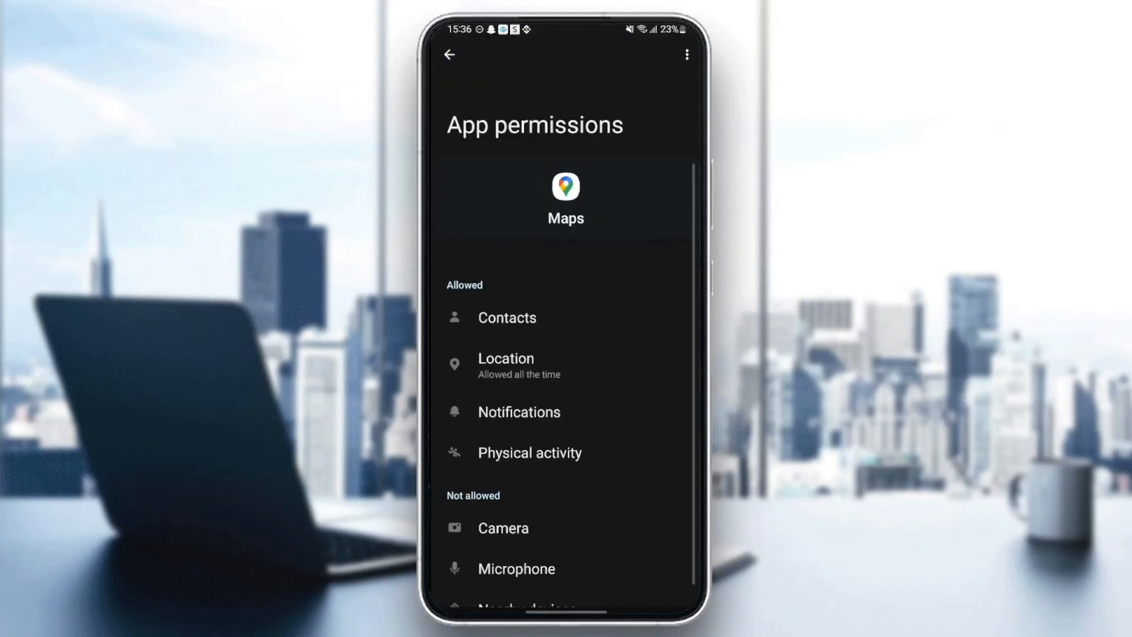
{"action": "left_click", "coordinate": [450, 54]}
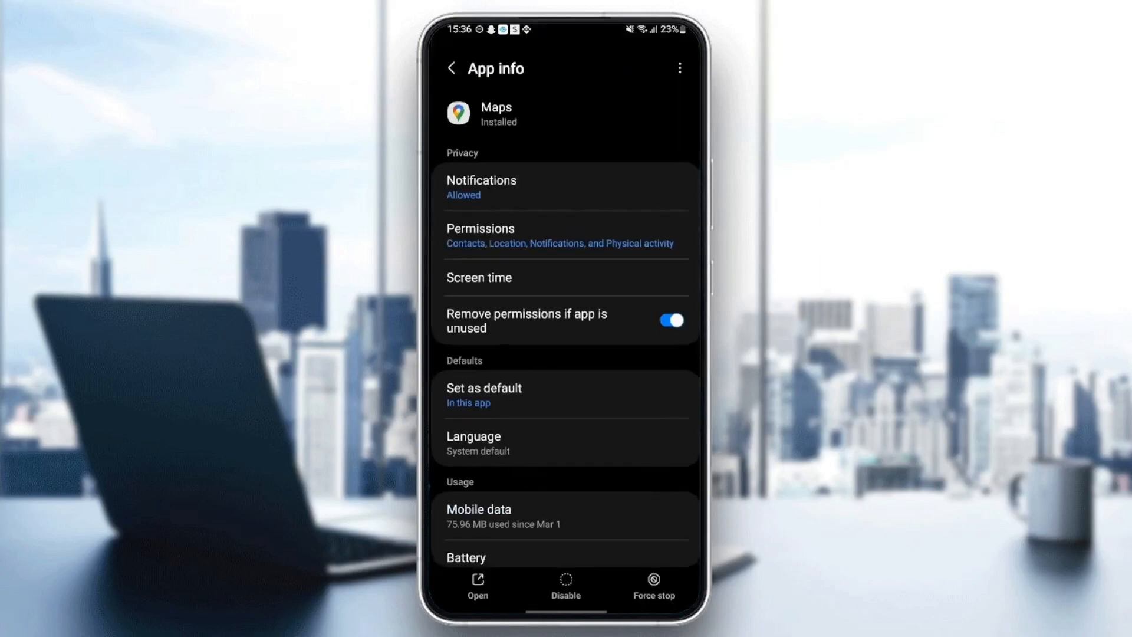
View Maps' storage (362 MB total, 0 B cache) and exit Settings back to the app drawer.
{"action": "scroll", "scroll_direction": "down", "scroll_amount": 3}
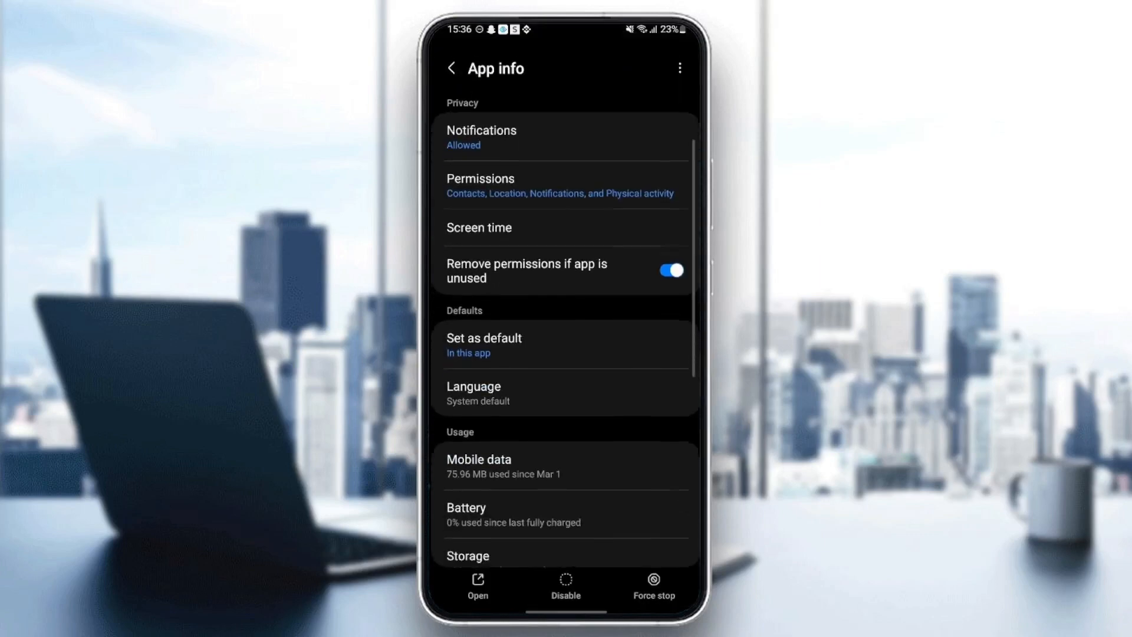
{"action": "scroll", "scroll_direction": "down", "scroll_amount": 3}
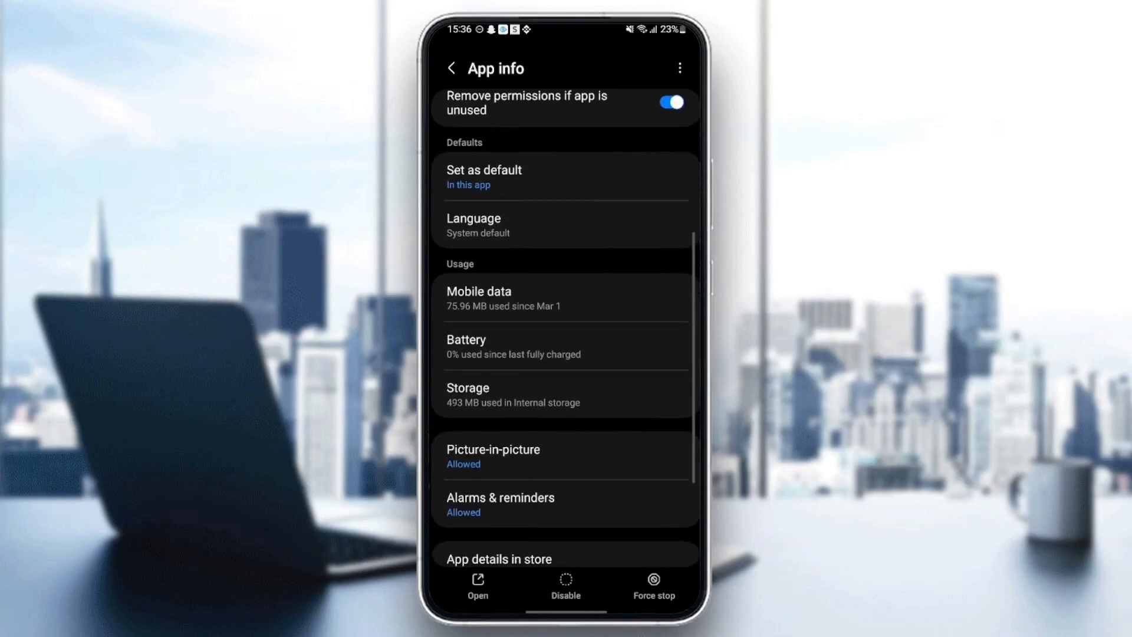
{"action": "scroll", "scroll_direction": "up", "scroll_amount": 3}
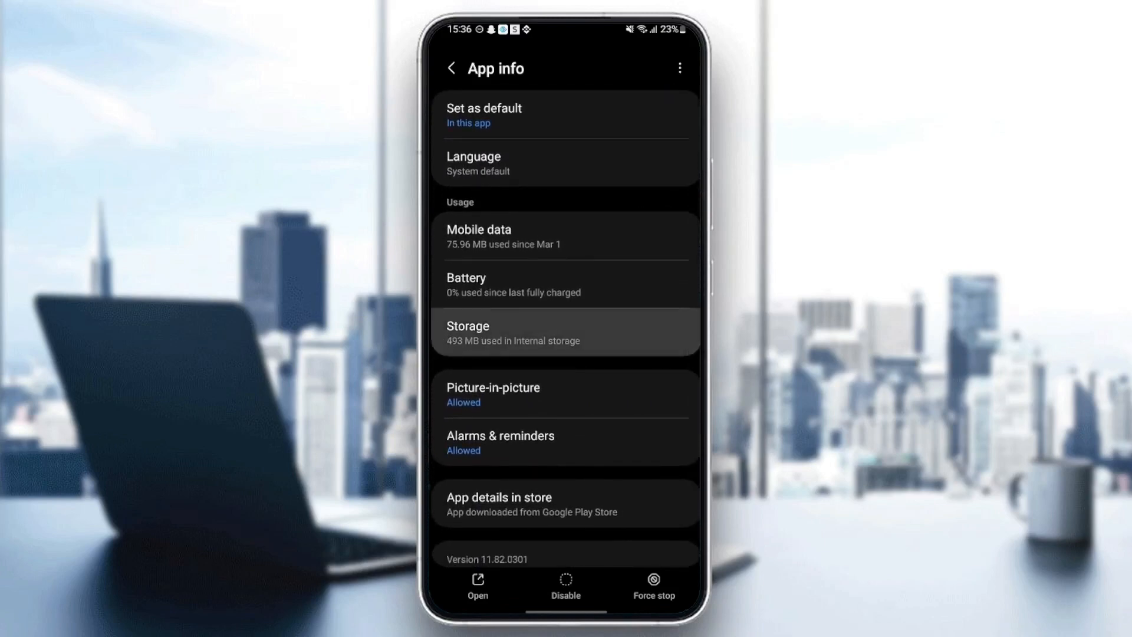
{"action": "left_click", "coordinate": [565, 333]}
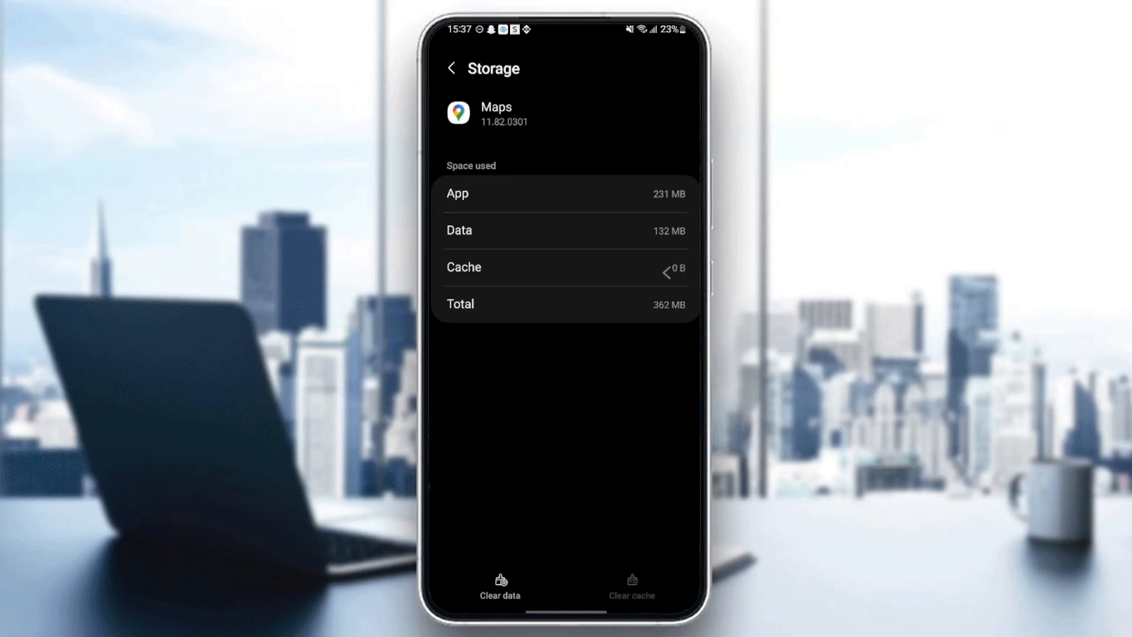
{"action": "left_click", "coordinate": [451, 69]}
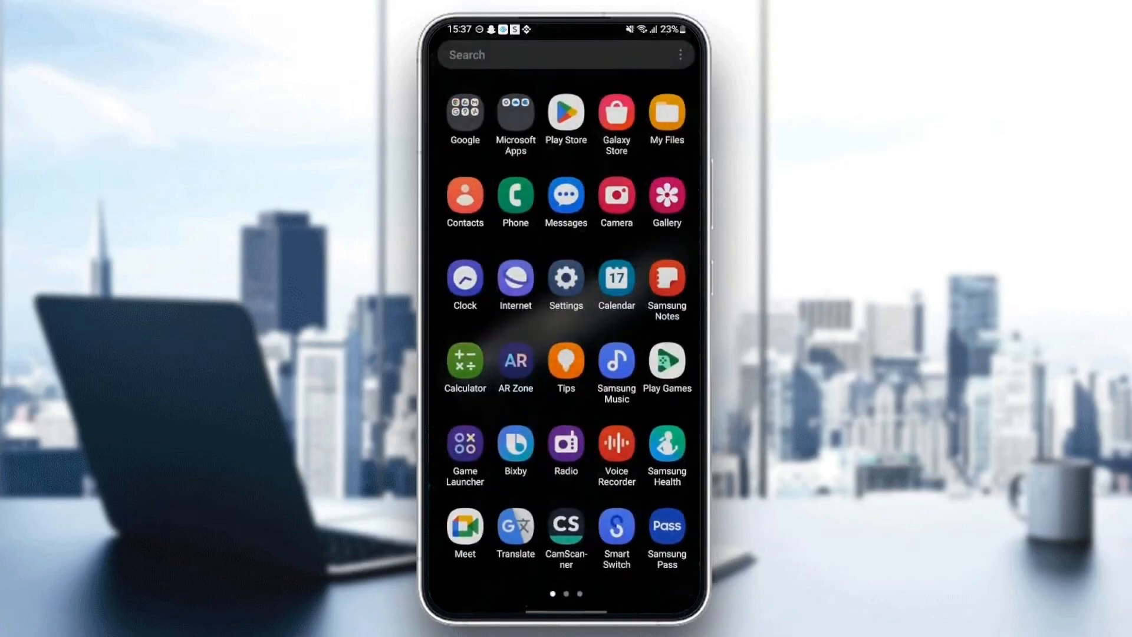
Relaunch Google Maps from the Google apps folder to show the Uccle map again.
{"action": "left_click", "coordinate": [465, 115]}
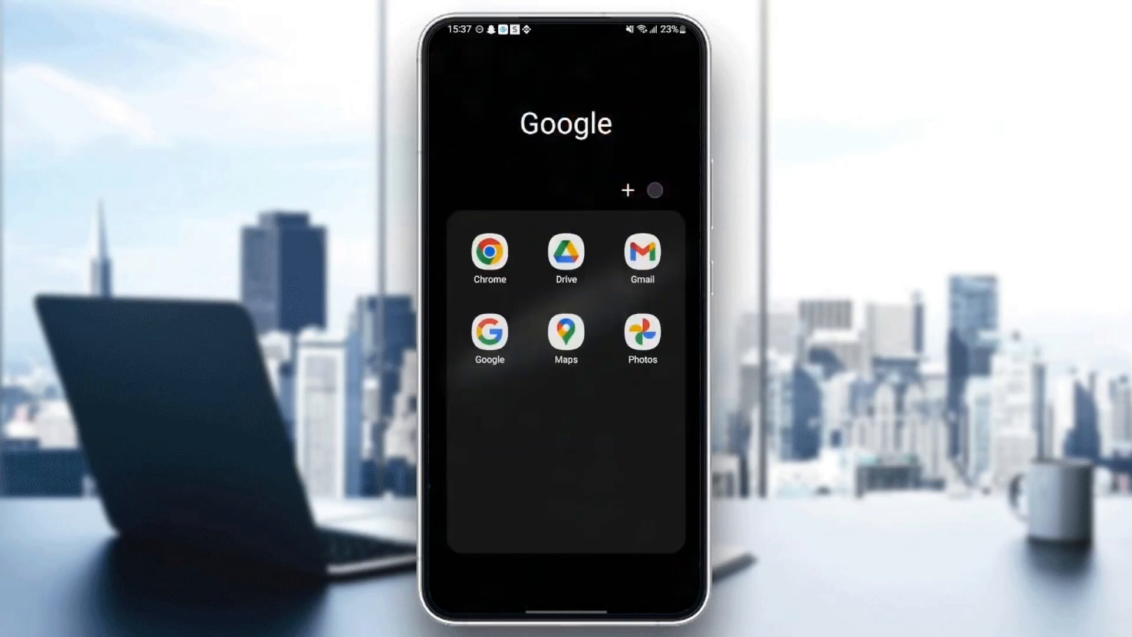
{"action": "left_click", "coordinate": [565, 334]}
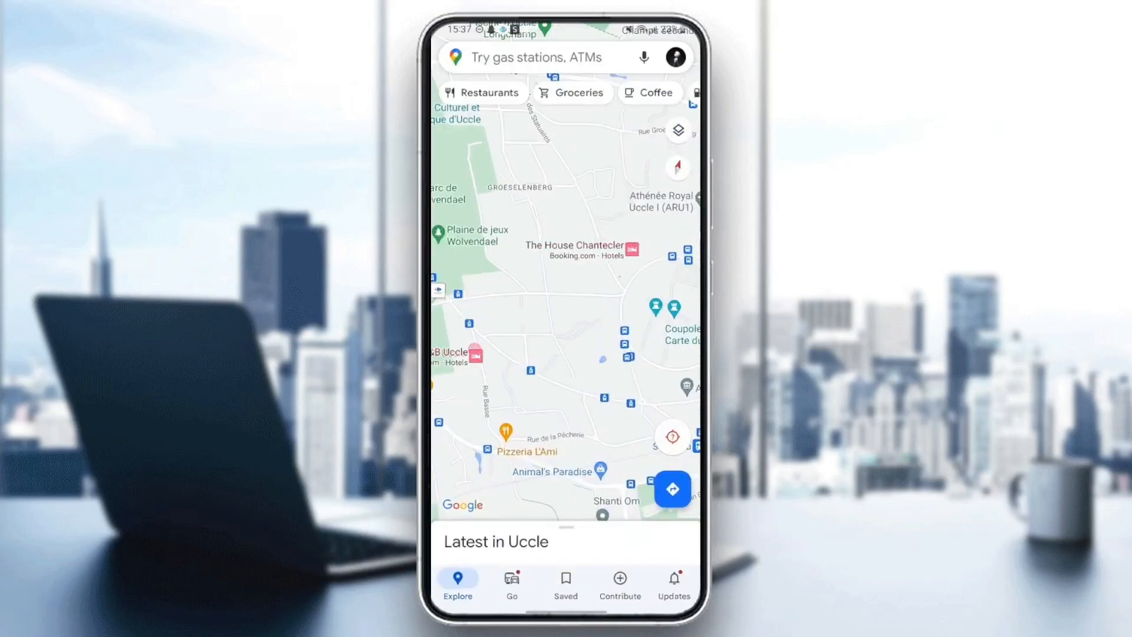